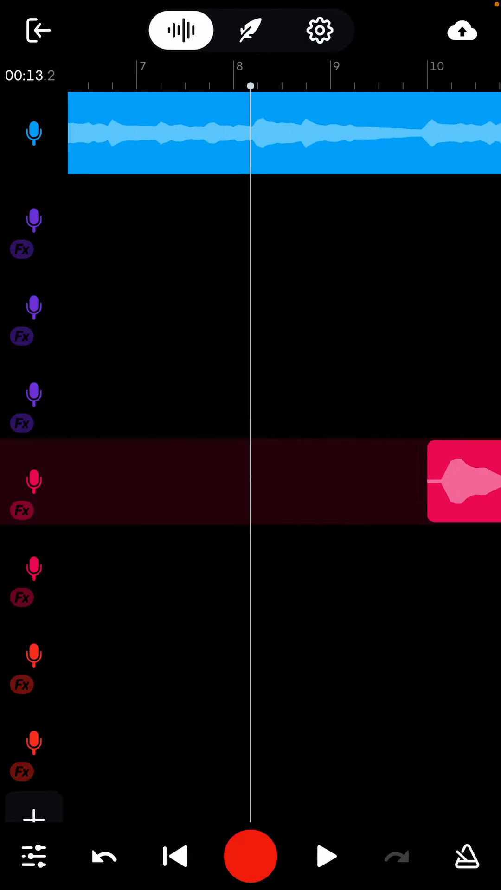
Play the vocal project past bar 9, letting harmony and ad-libs play to about bar 46.
{"action": "scroll", "scroll_direction": "left", "scroll_amount": 3}
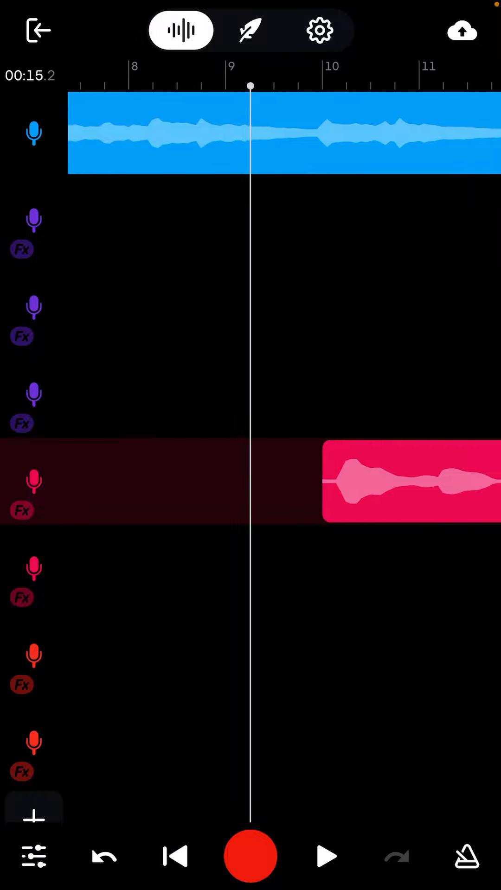
{"action": "scroll", "scroll_direction": "right", "scroll_amount": 3}
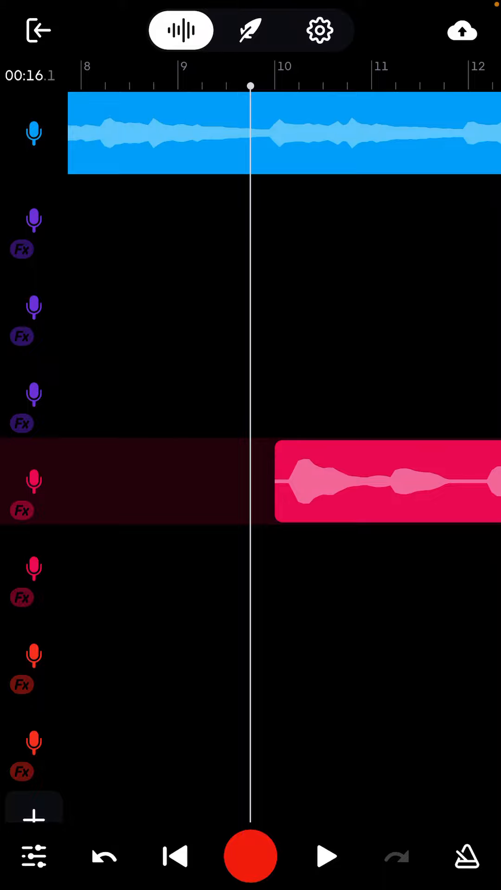
{"action": "left_click", "coordinate": [326, 857]}
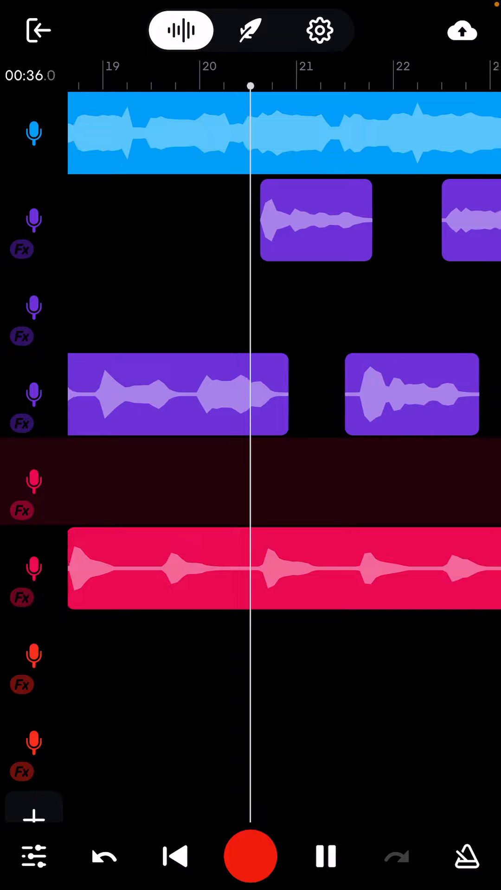
{"action": "scroll", "scroll_direction": "left", "scroll_amount": 3}
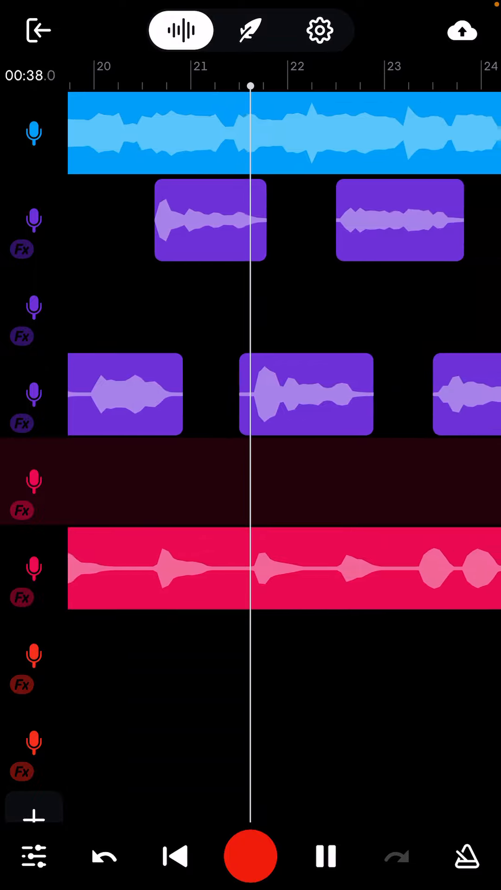
{"action": "scroll", "scroll_direction": "left", "scroll_amount": 3}
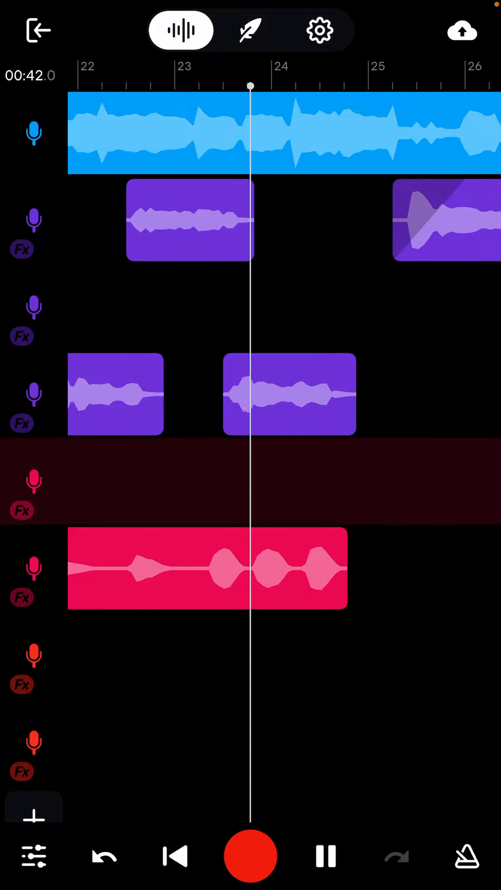
{"action": "scroll", "scroll_direction": "left", "scroll_amount": 3}
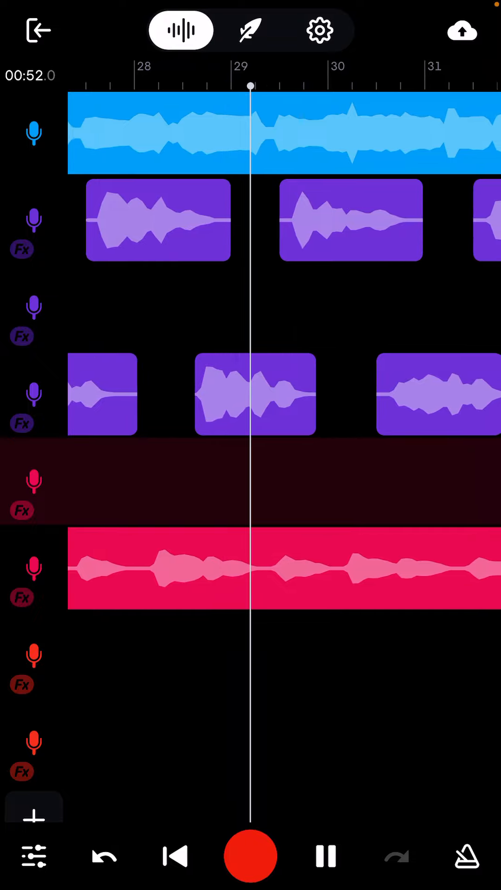
{"action": "scroll", "scroll_direction": "left", "scroll_amount": 3}
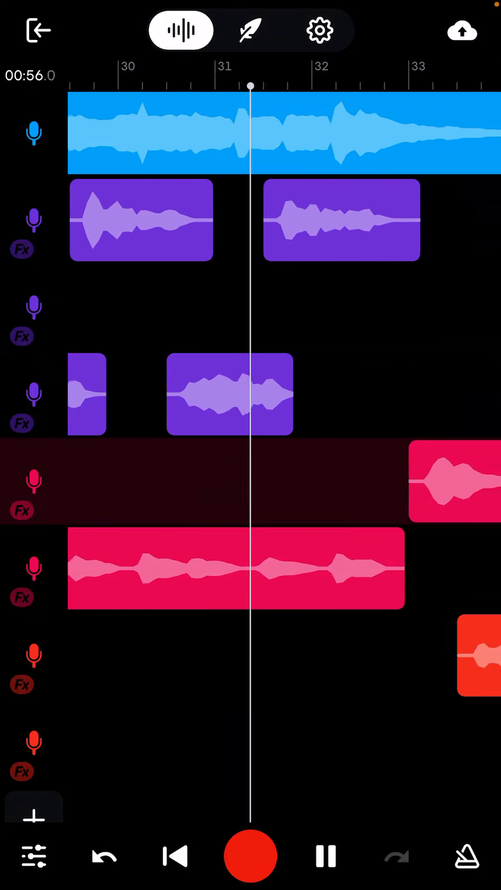
{"action": "scroll", "scroll_direction": "left", "scroll_amount": 3}
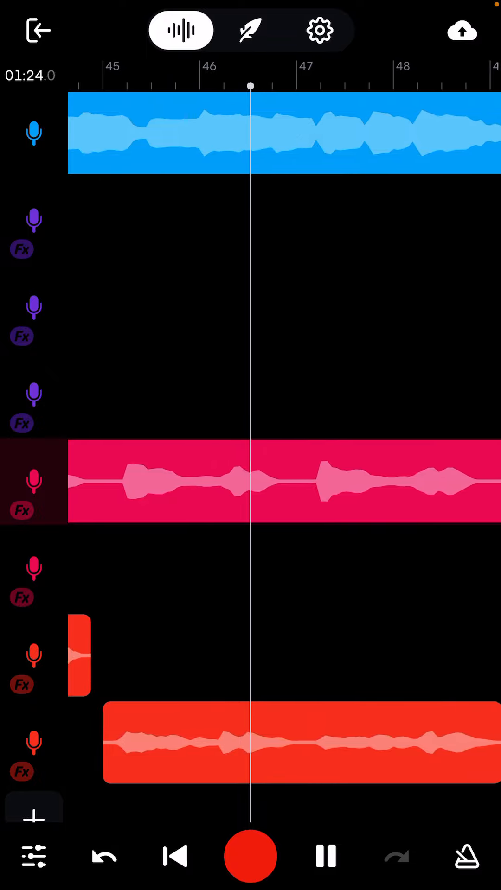
Follow playback from bar 46 to bar 84 (2:34), where only the lead vocal remains.
{"action": "scroll", "scroll_direction": "left", "scroll_amount": 3}
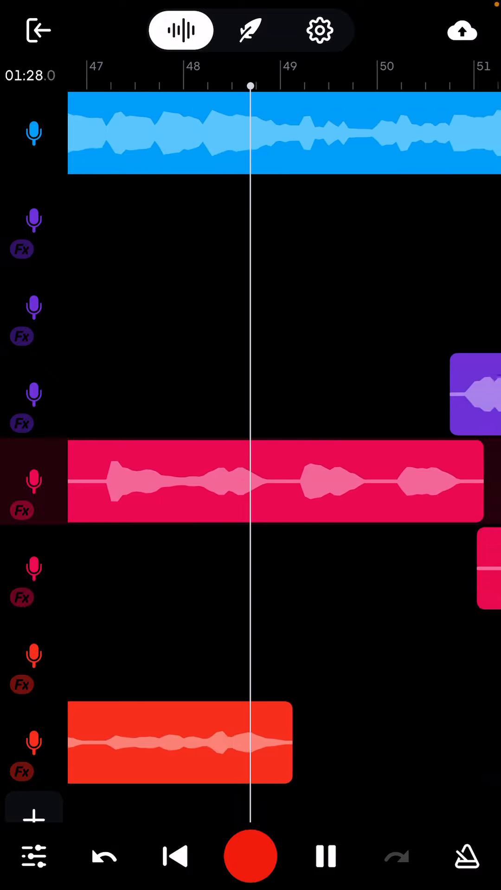
{"action": "scroll", "scroll_direction": "left", "scroll_amount": 3}
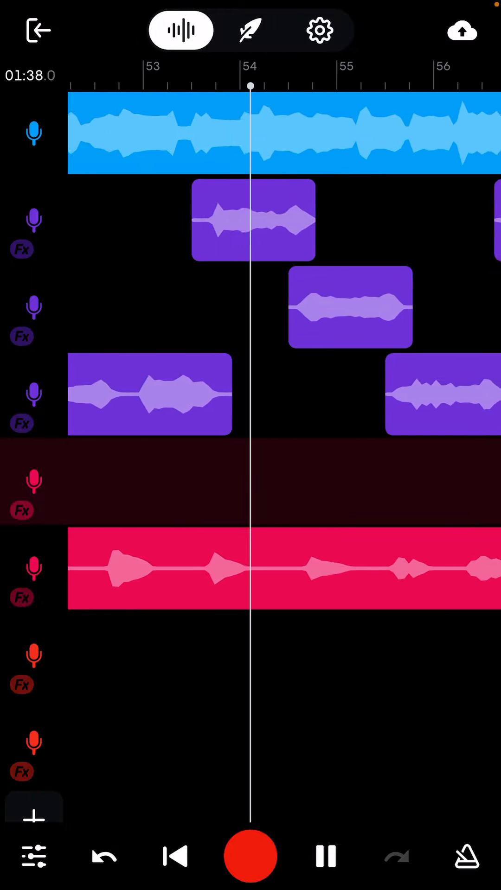
{"action": "scroll", "scroll_direction": "left", "scroll_amount": 3}
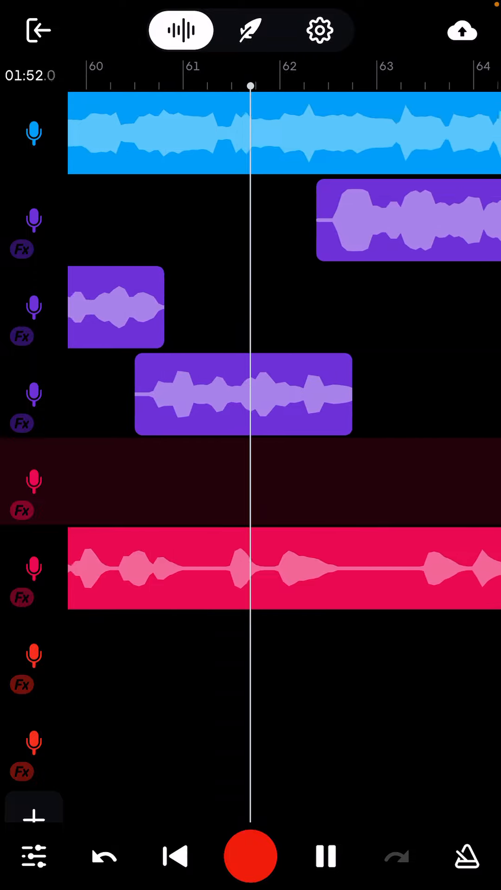
{"action": "scroll", "scroll_direction": "left", "scroll_amount": 3}
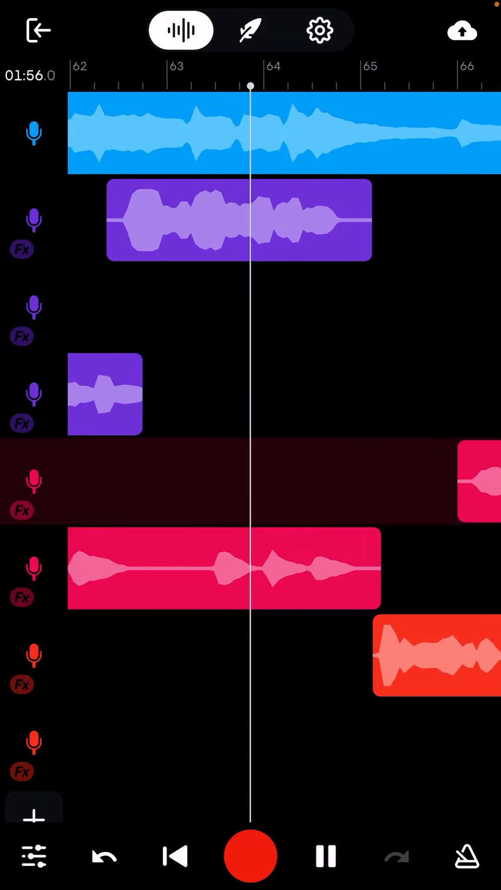
{"action": "scroll", "scroll_direction": "right", "scroll_amount": 3}
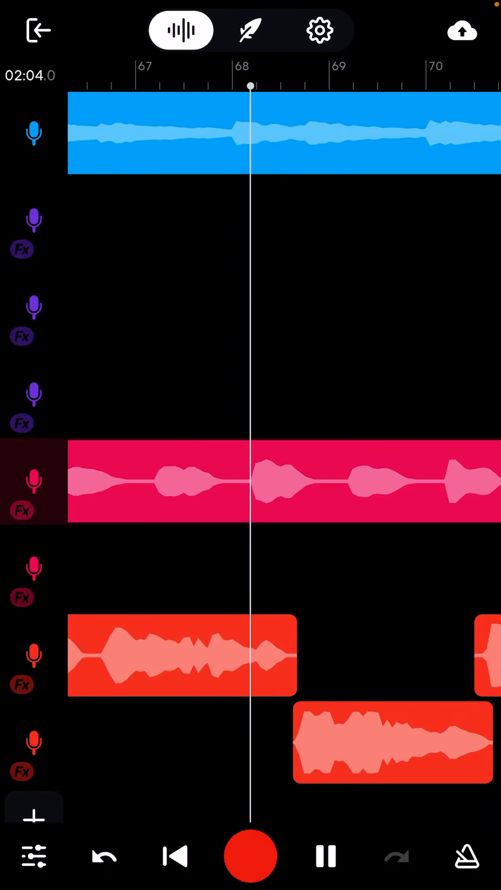
{"action": "scroll", "scroll_direction": "left", "scroll_amount": 3}
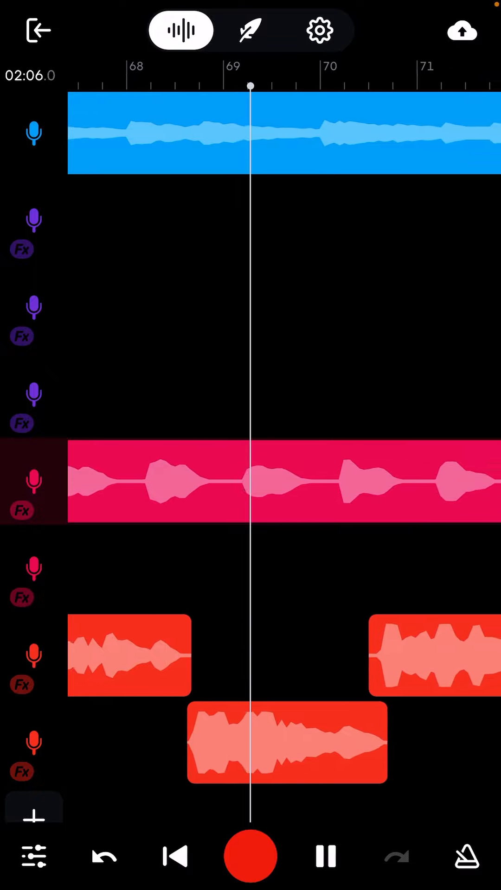
{"action": "scroll", "scroll_direction": "left", "scroll_amount": 3}
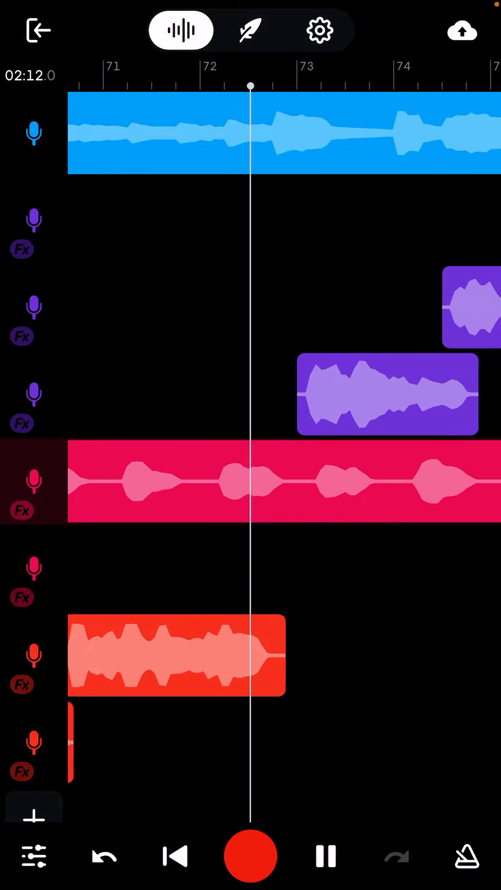
{"action": "scroll", "scroll_direction": "left", "scroll_amount": 3}
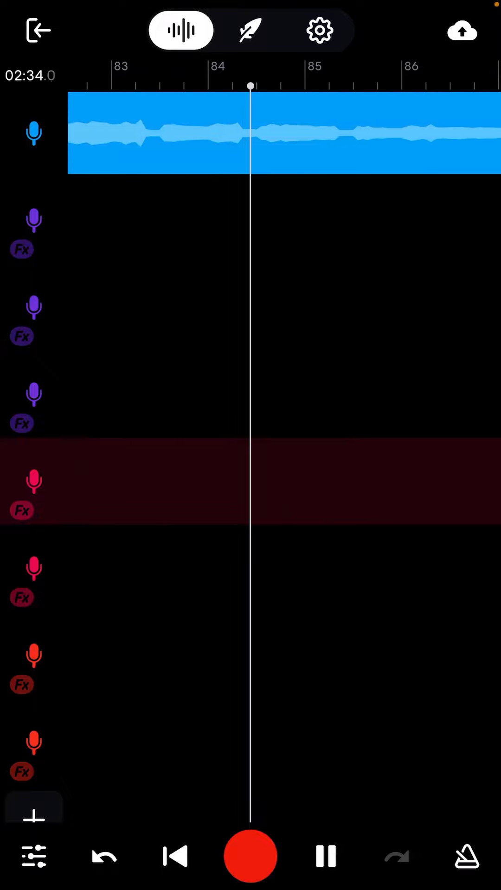
Pause at bar 85, save on exiting the Mix Editor, and open the user's profile from Library.
{"action": "left_click", "coordinate": [325, 856]}
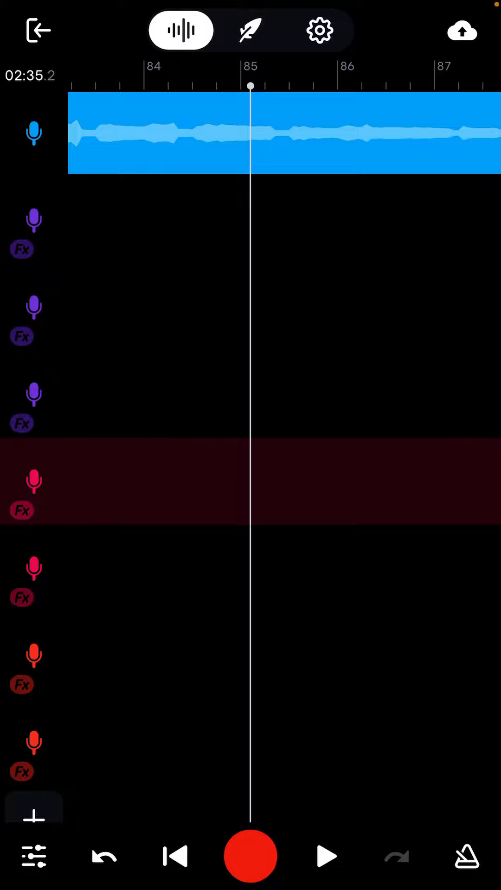
{"action": "left_click", "coordinate": [37, 30]}
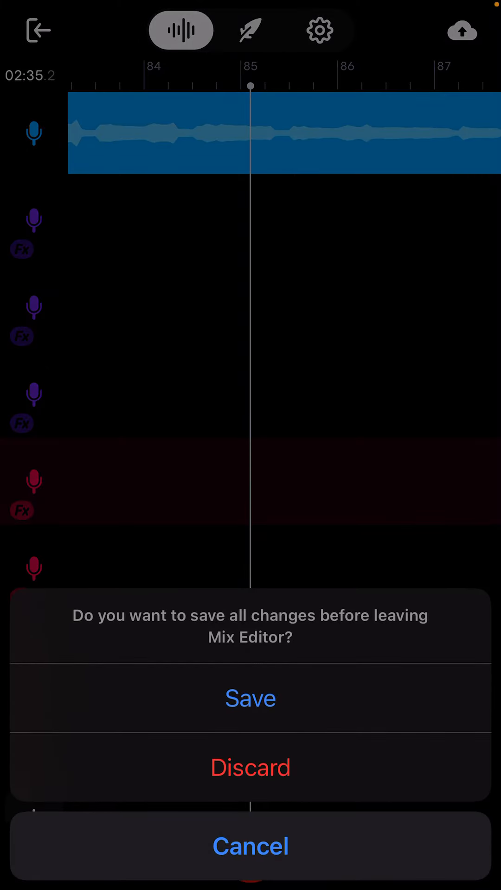
{"action": "left_click", "coordinate": [250, 698]}
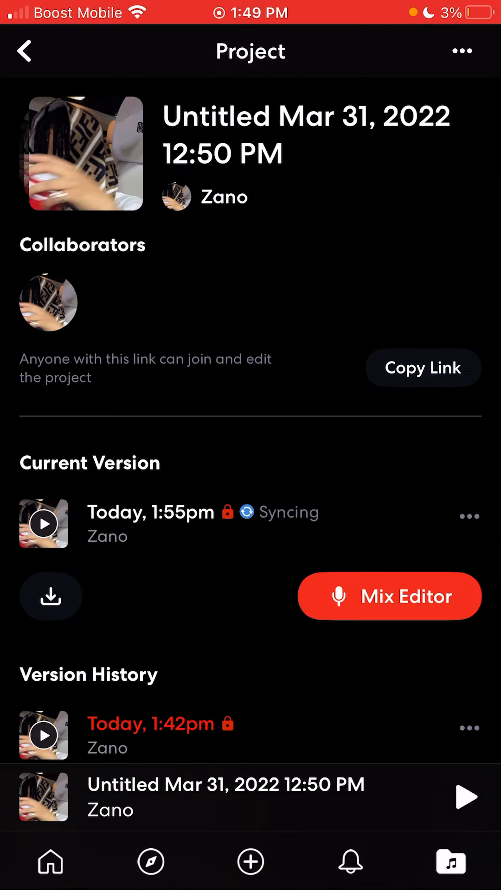
{"action": "left_click", "coordinate": [23, 51]}
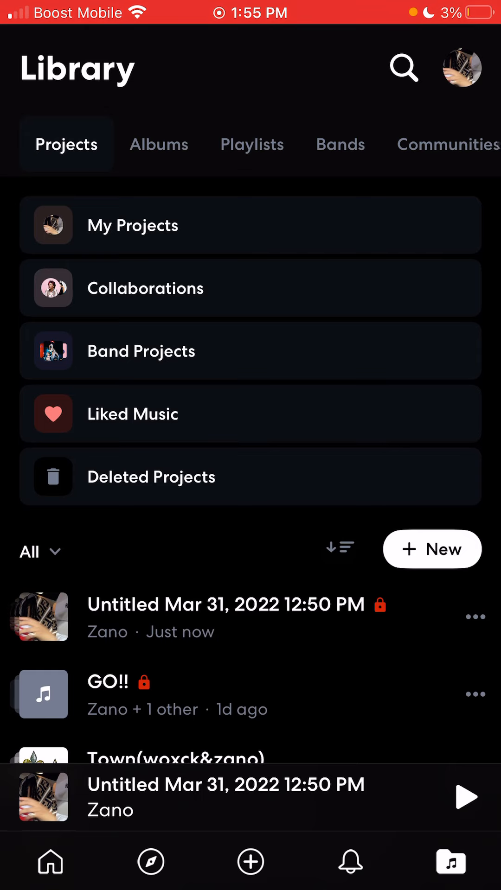
{"action": "left_click", "coordinate": [460, 68]}
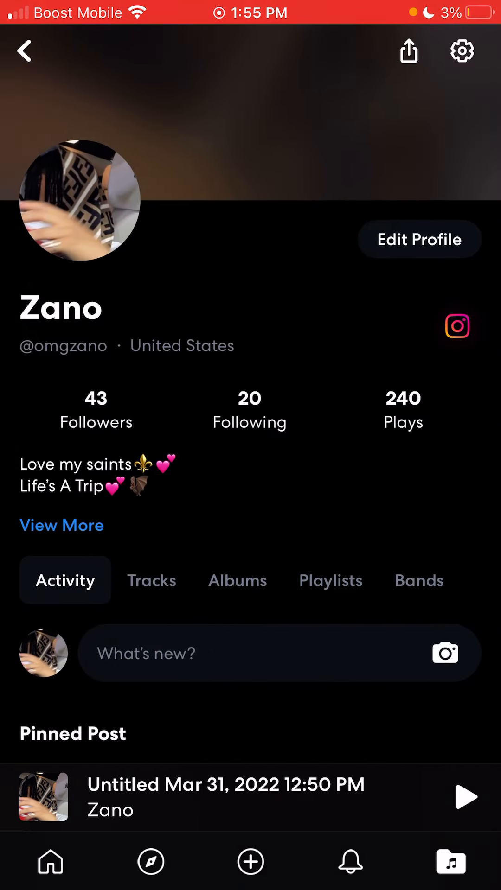